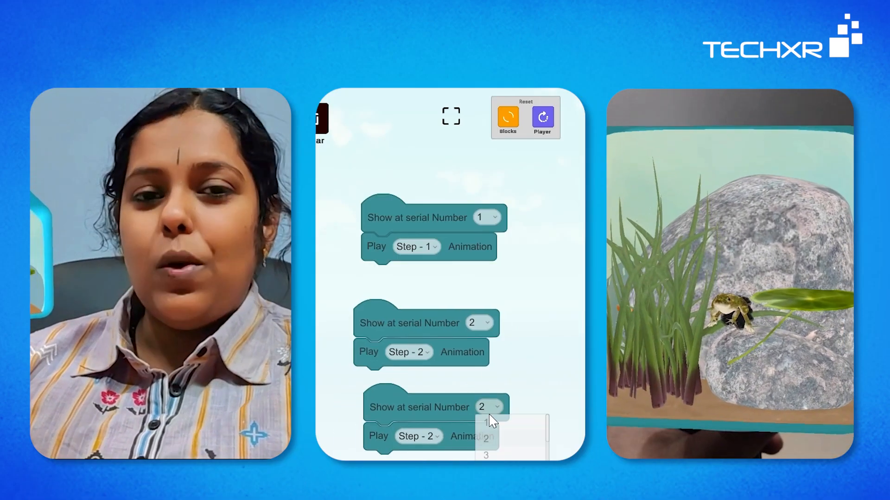
Scroll down the Welcome screen to reach the login form.
{"action": "left_click", "coordinate": [485, 456]}
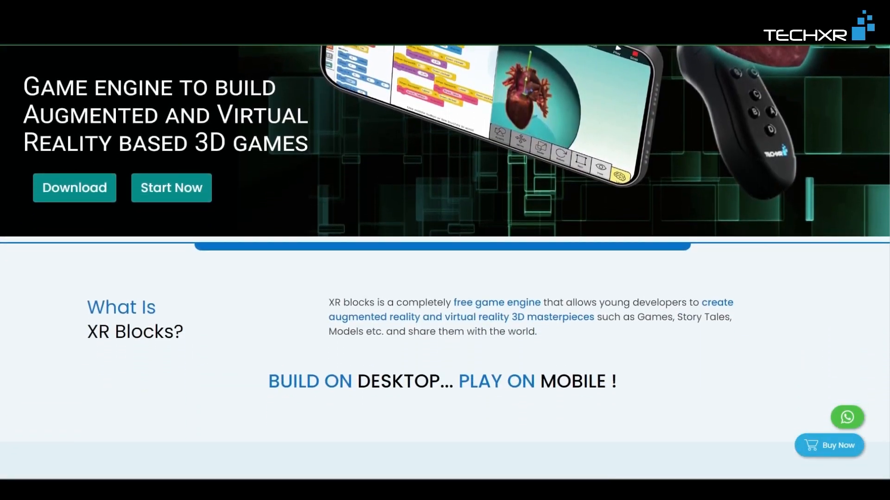
{"action": "scroll", "scroll_direction": "down", "scroll_amount": 3}
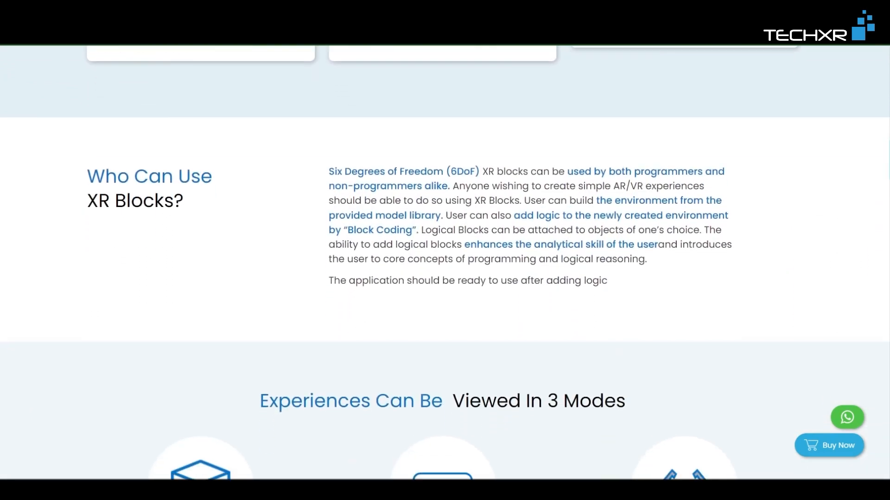
{"action": "scroll", "scroll_direction": "down", "scroll_amount": 3}
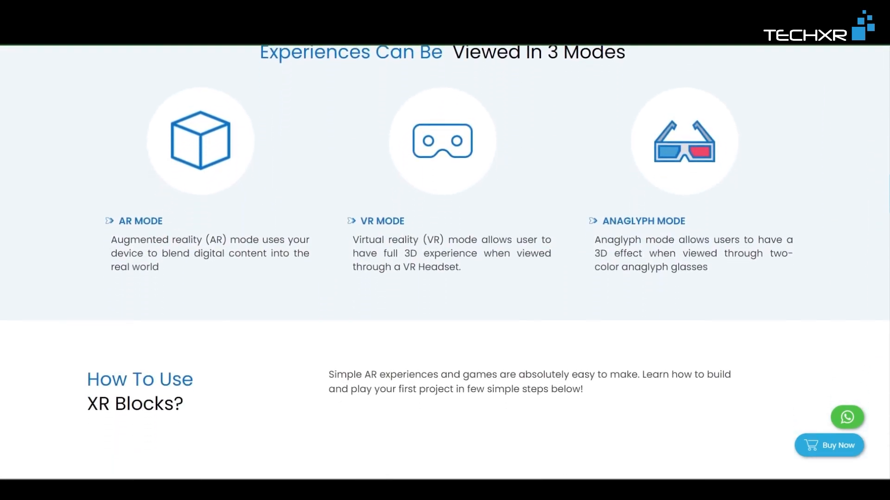
{"action": "scroll", "scroll_direction": "down", "scroll_amount": 3}
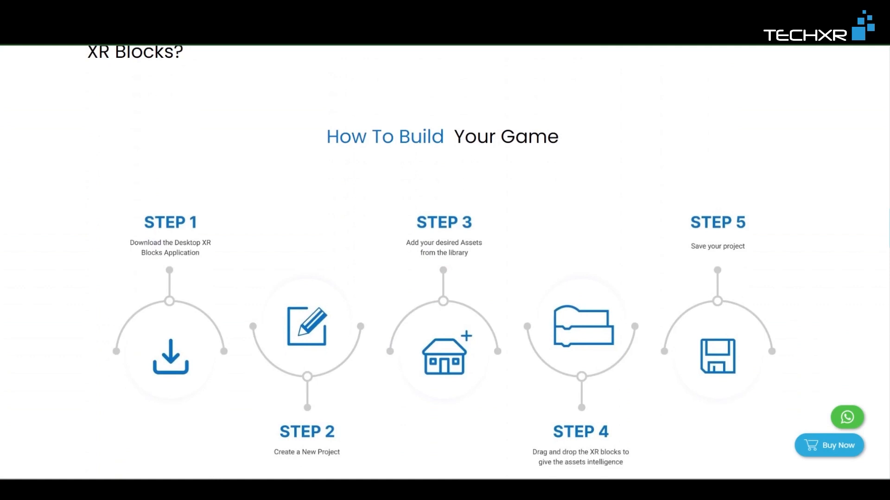
{"action": "scroll", "scroll_direction": "down", "scroll_amount": 3}
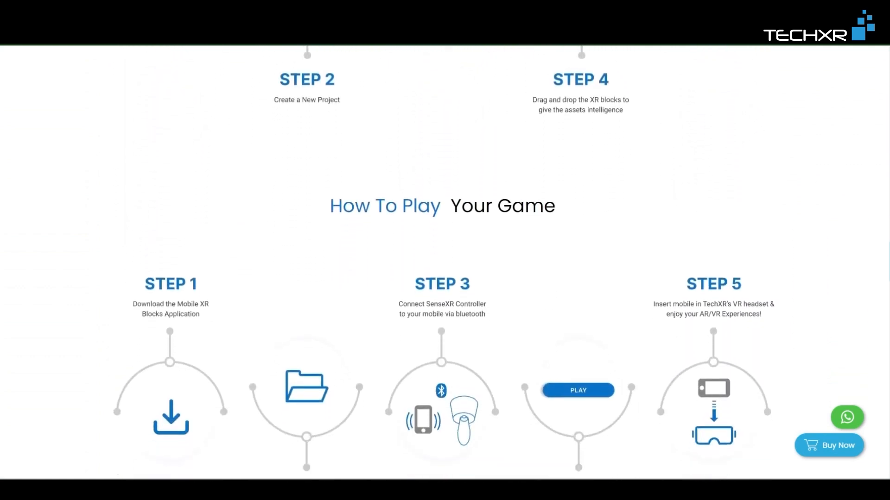
{"action": "scroll", "scroll_direction": "down", "scroll_amount": 3}
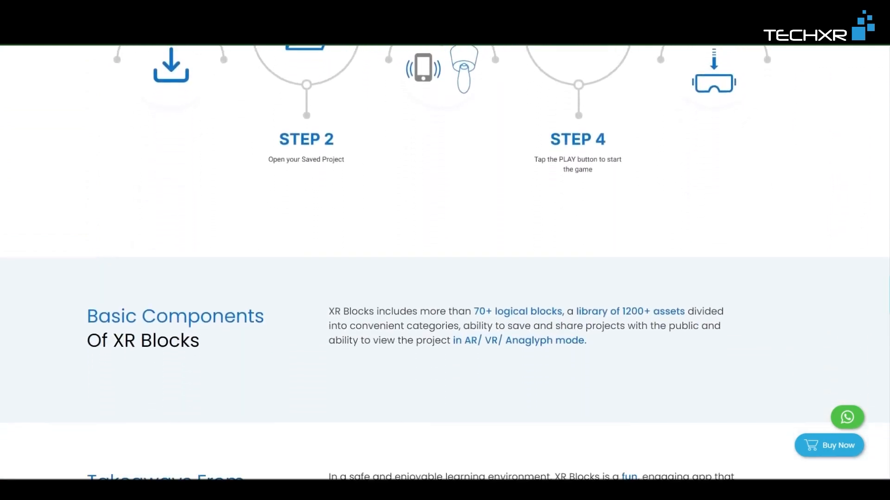
{"action": "scroll", "scroll_direction": "down", "scroll_amount": 3}
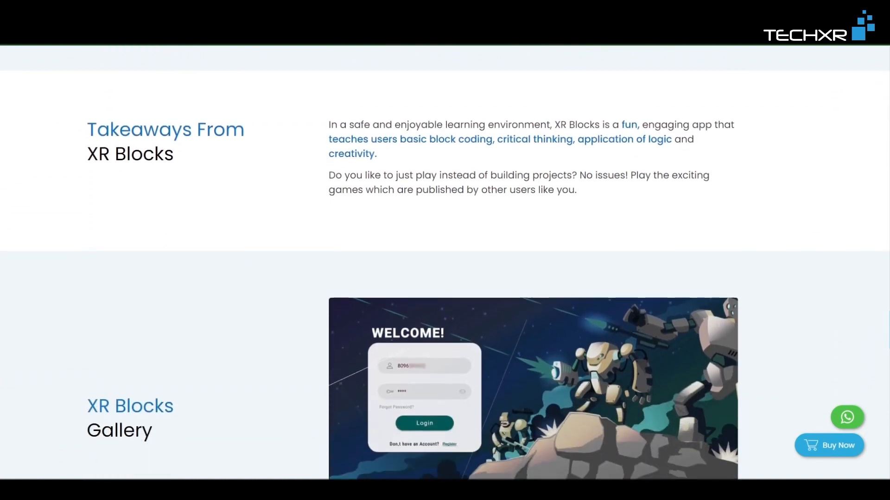
{"action": "scroll", "scroll_direction": "down", "scroll_amount": 3}
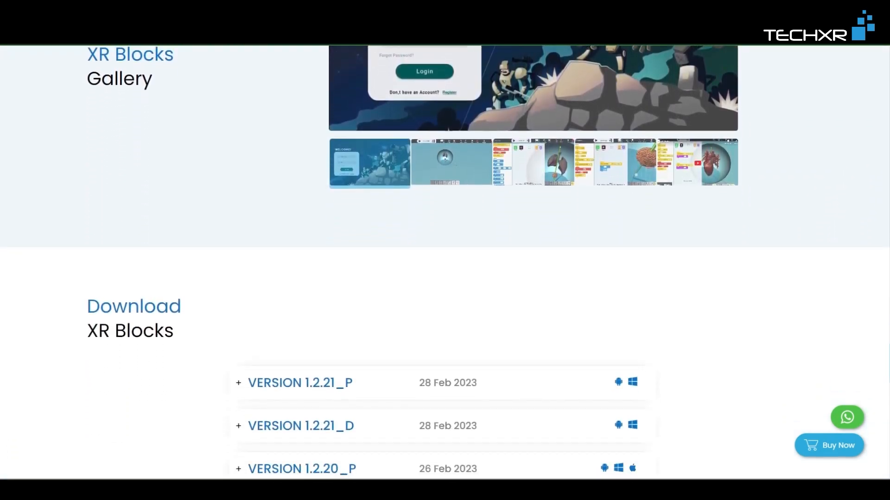
{"action": "scroll", "scroll_direction": "down", "scroll_amount": 3}
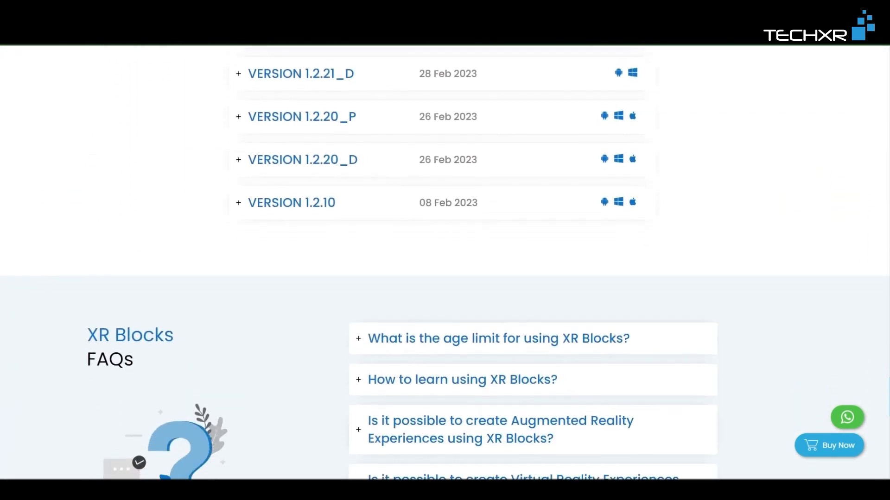
{"action": "scroll", "scroll_direction": "down", "scroll_amount": 3}
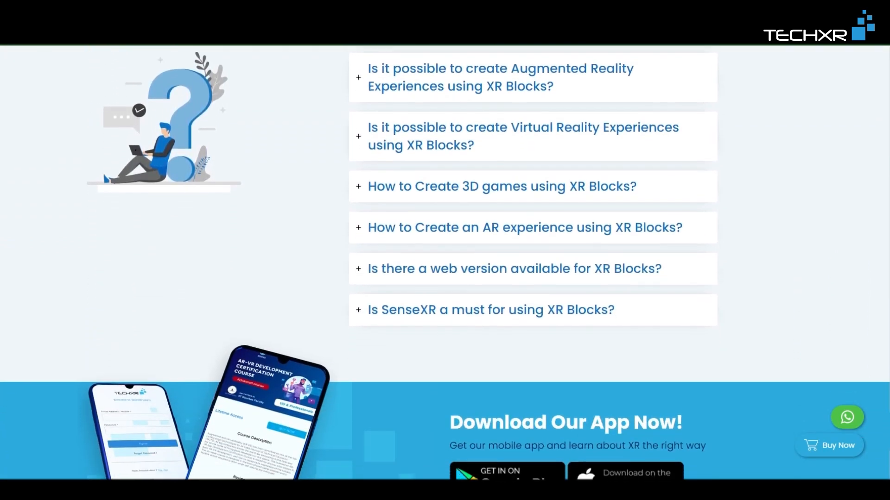
{"action": "scroll", "scroll_direction": "down", "scroll_amount": 3}
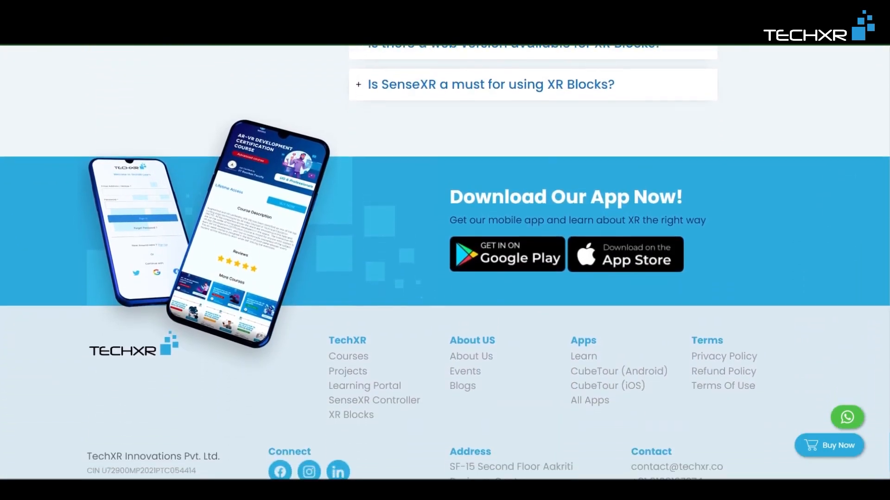
{"action": "scroll", "scroll_direction": "down", "scroll_amount": 3}
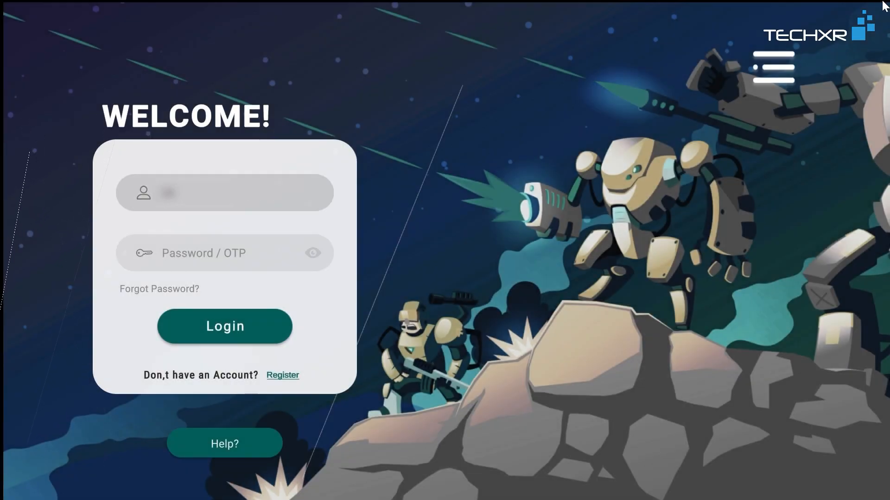
Log in with the username and password to reach the Frog Lifecycle project.
{"action": "type", "text": "username"}
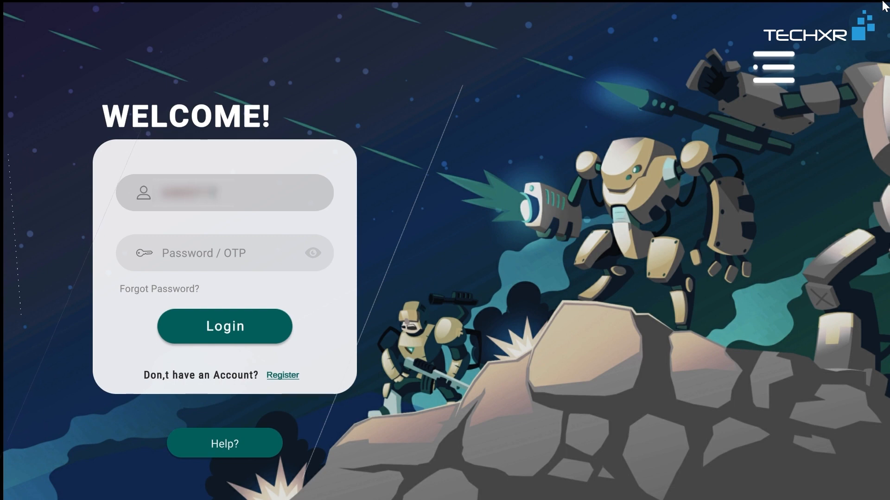
{"action": "left_click", "coordinate": [224, 253]}
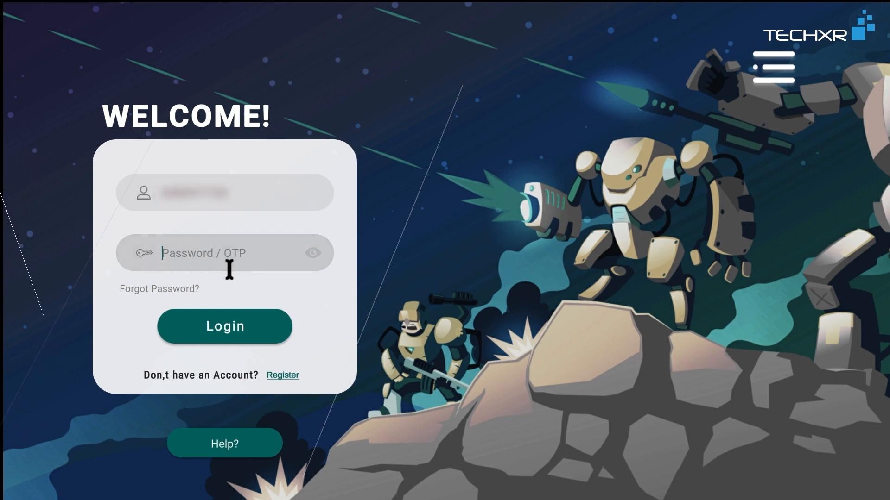
{"action": "type", "text": "****"}
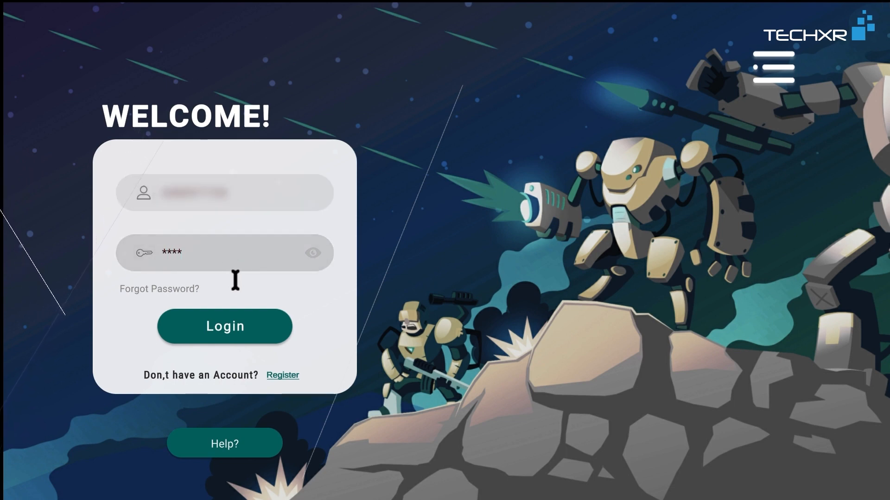
{"action": "left_click", "coordinate": [224, 326]}
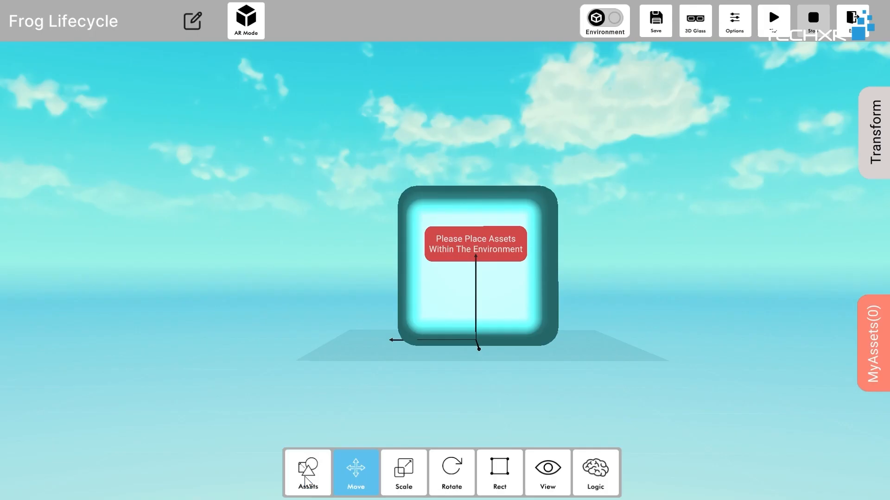
Add the Frog Life Cycle model from the Education asset category into the scene.
{"action": "left_click", "coordinate": [307, 472]}
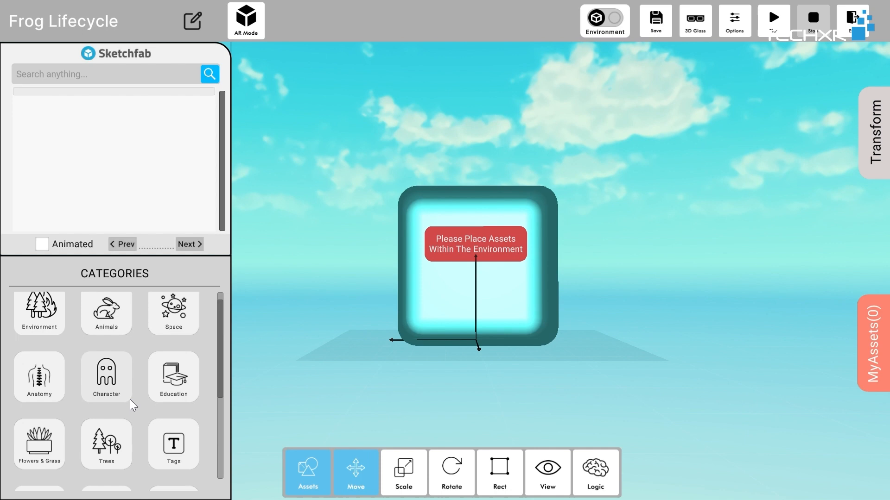
{"action": "scroll", "scroll_direction": "down", "scroll_amount": 3}
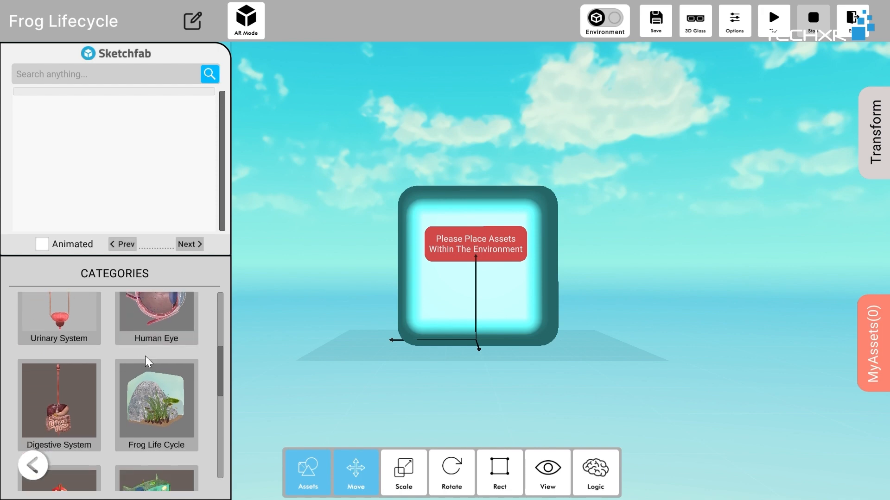
{"action": "scroll", "scroll_direction": "down", "scroll_amount": 3}
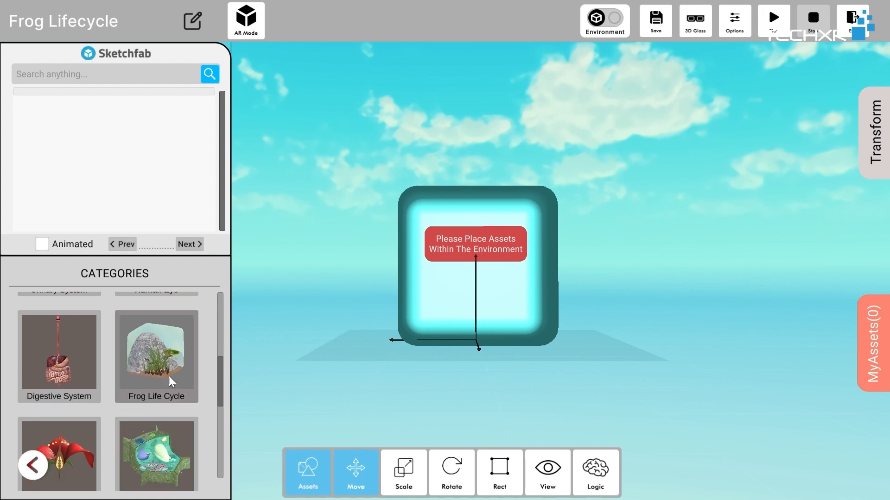
{"action": "left_click", "coordinate": [156, 355]}
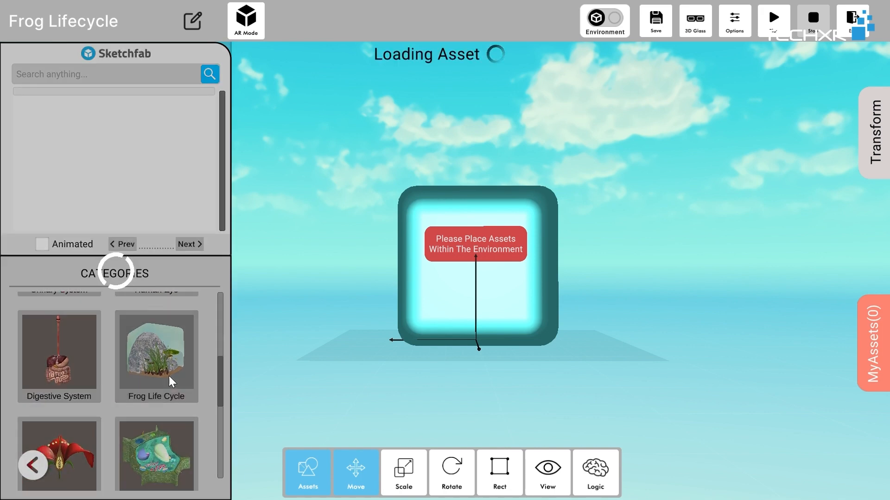
{"action": "left_click", "coordinate": [156, 354]}
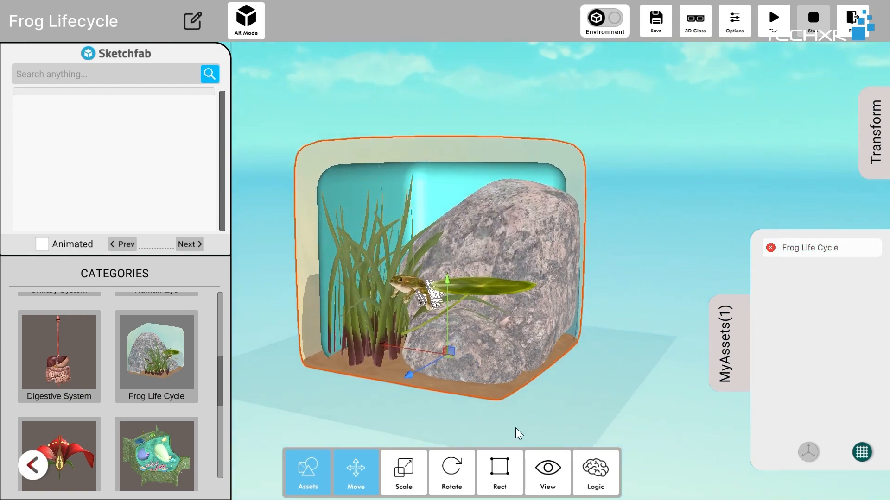
{"action": "left_click", "coordinate": [403, 472]}
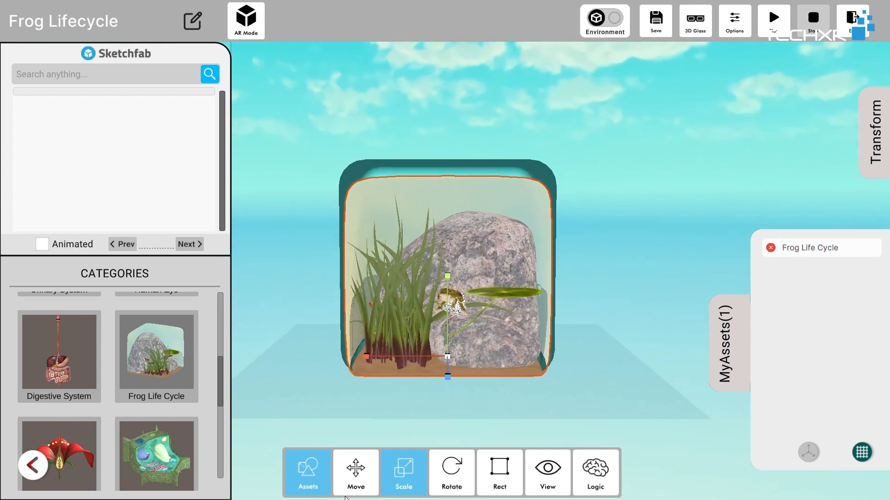
Scale the Frog Life Cycle model to sit within the environment box.
{"action": "left_click", "coordinate": [356, 473]}
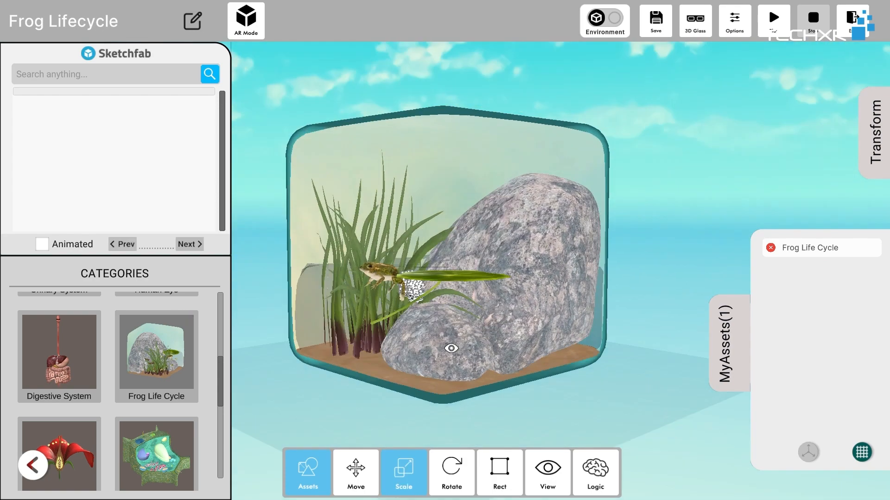
{"action": "left_click", "coordinate": [594, 473]}
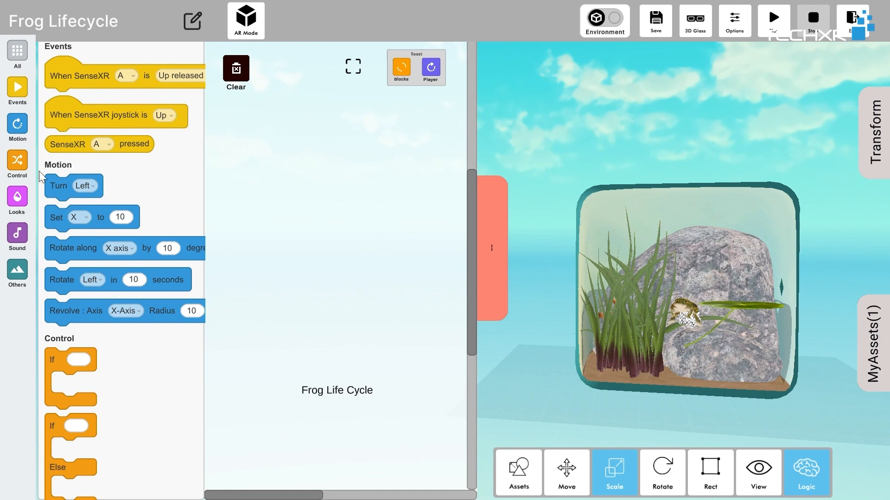
Build serial-number blocks 1 and 2 playing the Step - 1 and Step - 2 animations.
{"action": "left_click", "coordinate": [17, 200]}
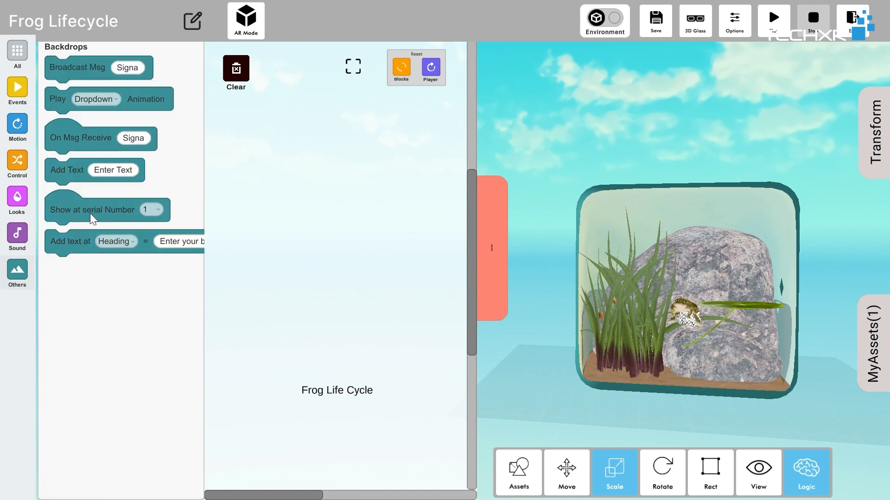
{"action": "left_click_drag", "start_coordinate": [107, 210], "coordinate": [337, 152]}
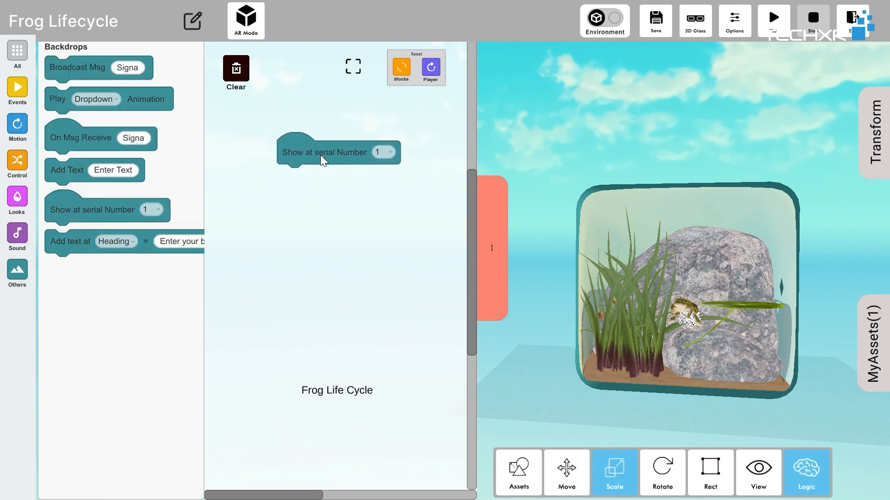
{"action": "left_click", "coordinate": [95, 99]}
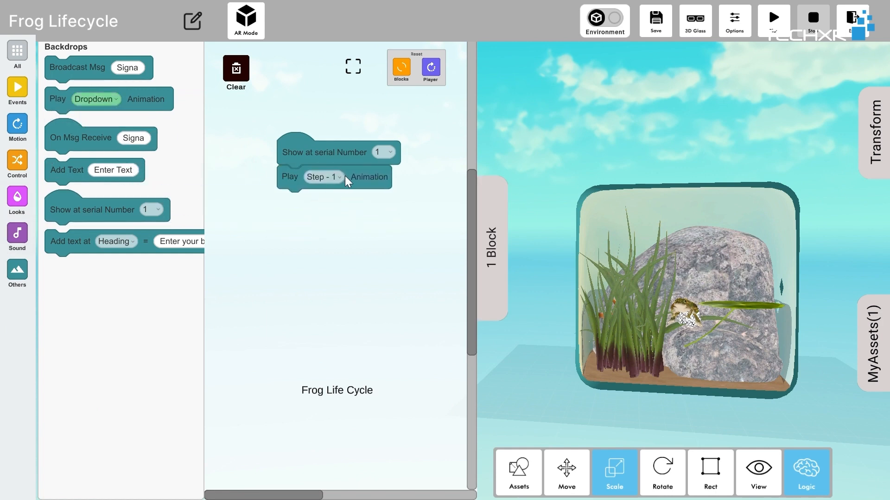
{"action": "left_click", "coordinate": [323, 177]}
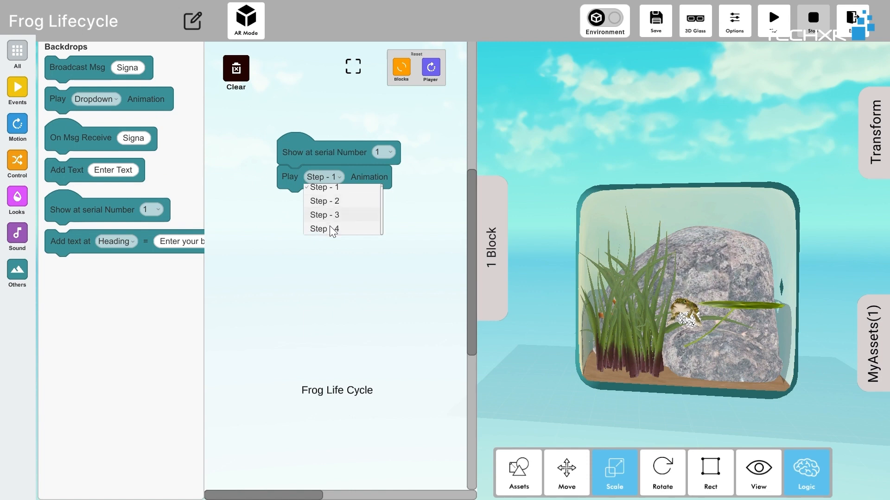
{"action": "left_click", "coordinate": [323, 187]}
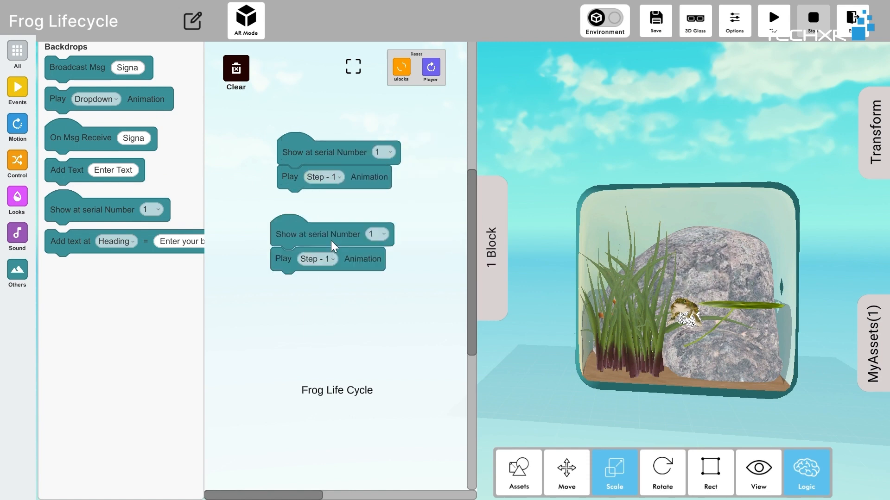
{"action": "left_click", "coordinate": [372, 240]}
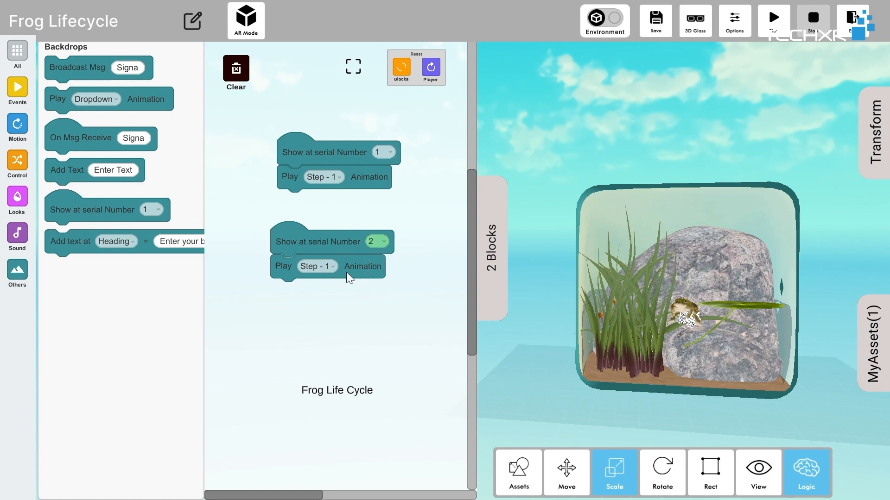
{"action": "left_click", "coordinate": [316, 267]}
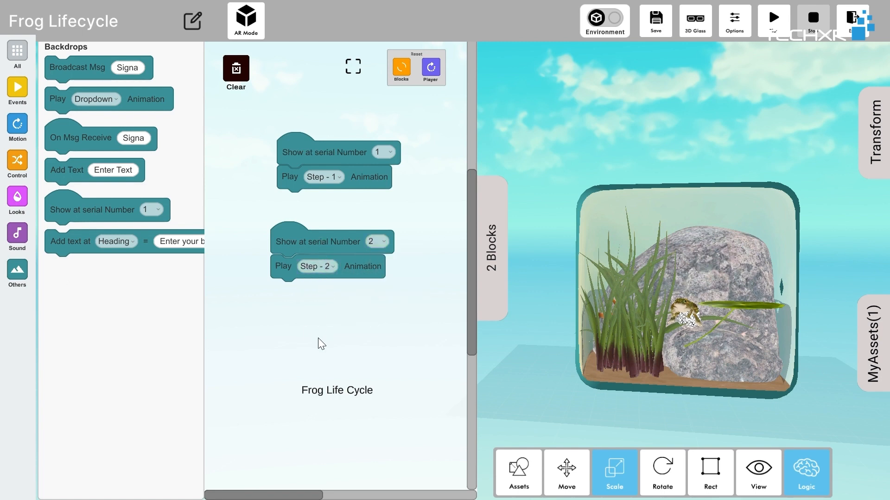
Duplicate the block for serial numbers 3 and 4 playing Step - 3 and Step - 4.
{"action": "right_click", "coordinate": [331, 241]}
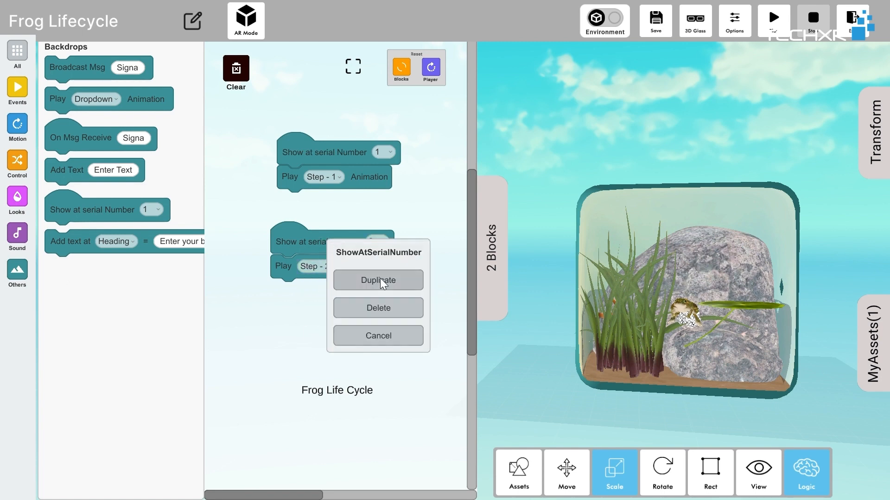
{"action": "left_click", "coordinate": [377, 280]}
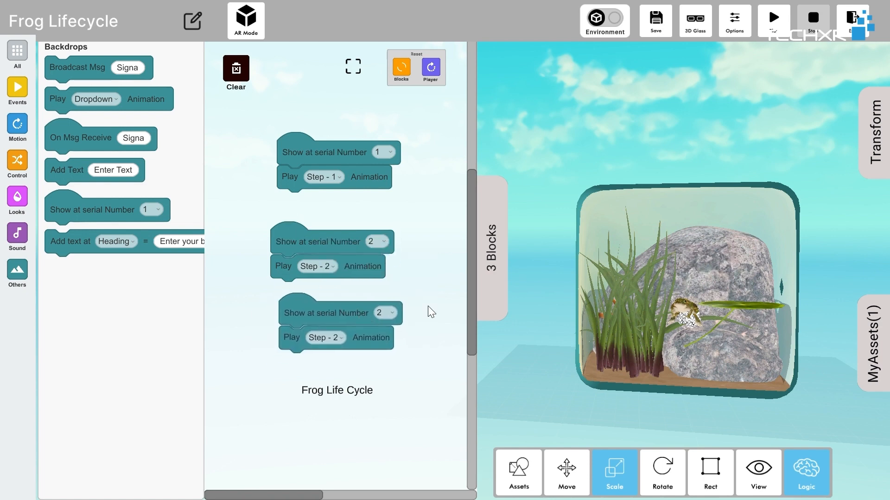
{"action": "left_click", "coordinate": [383, 313]}
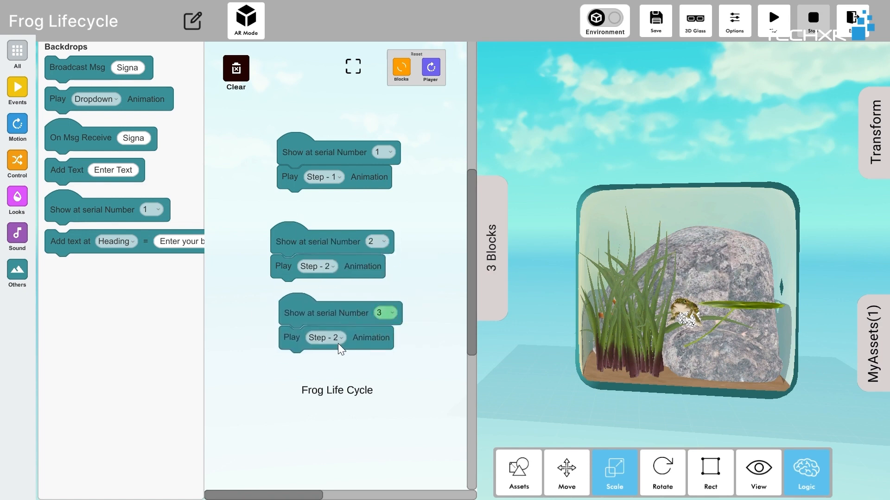
{"action": "left_click", "coordinate": [324, 337]}
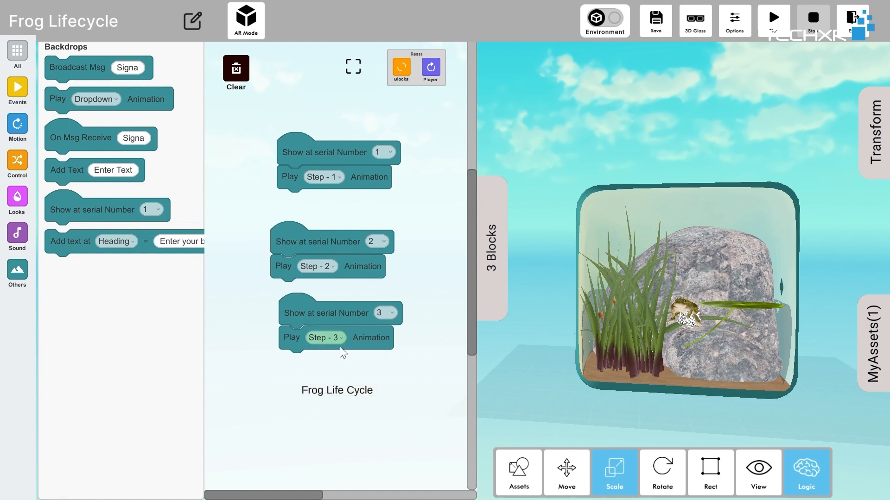
{"action": "right_click", "coordinate": [337, 222]}
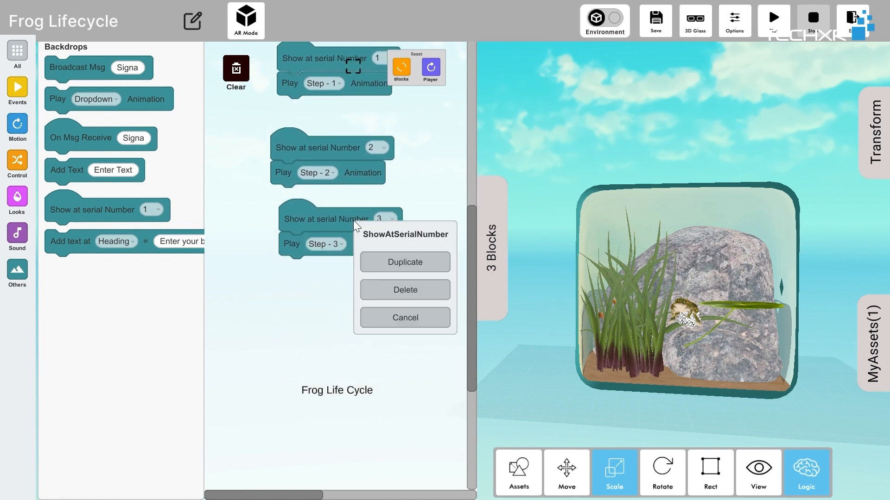
{"action": "left_click", "coordinate": [405, 262]}
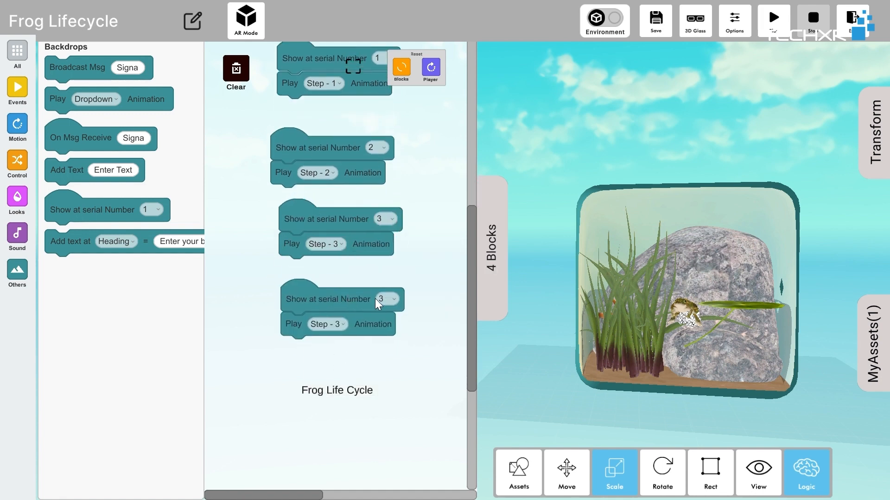
{"action": "left_click", "coordinate": [385, 299]}
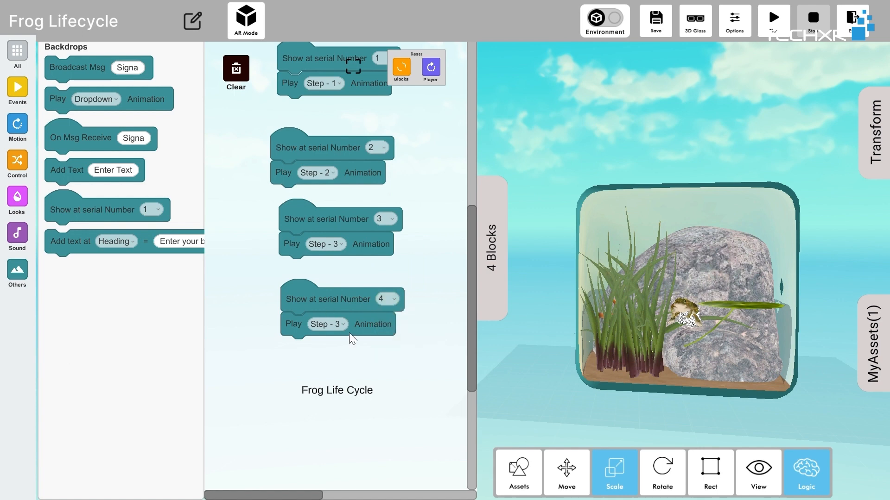
{"action": "left_click", "coordinate": [326, 324]}
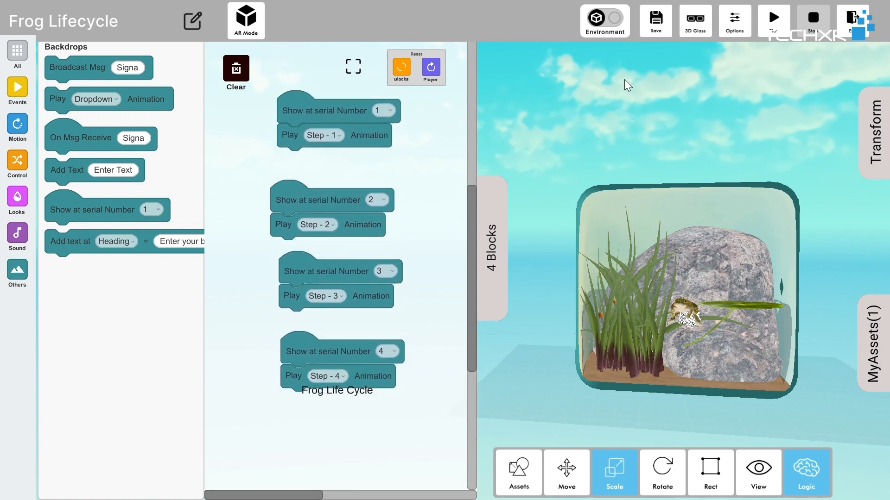
{"action": "mouse_move", "coordinate": [412, 146]}
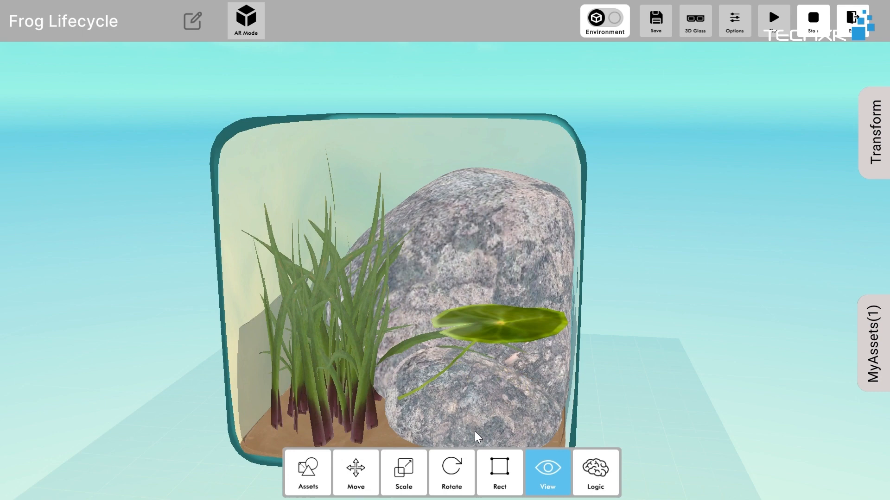
Add the description text panel from the asset library beside the frog tank.
{"action": "left_click", "coordinate": [307, 472]}
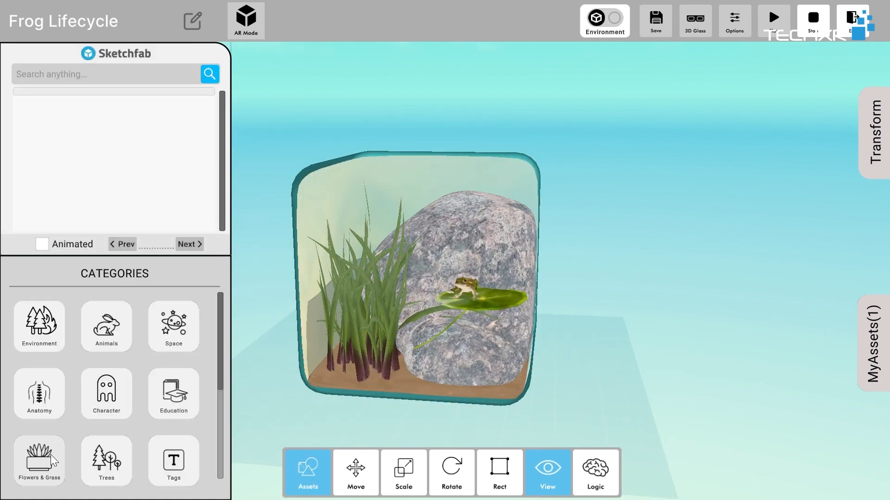
{"action": "left_click", "coordinate": [173, 460]}
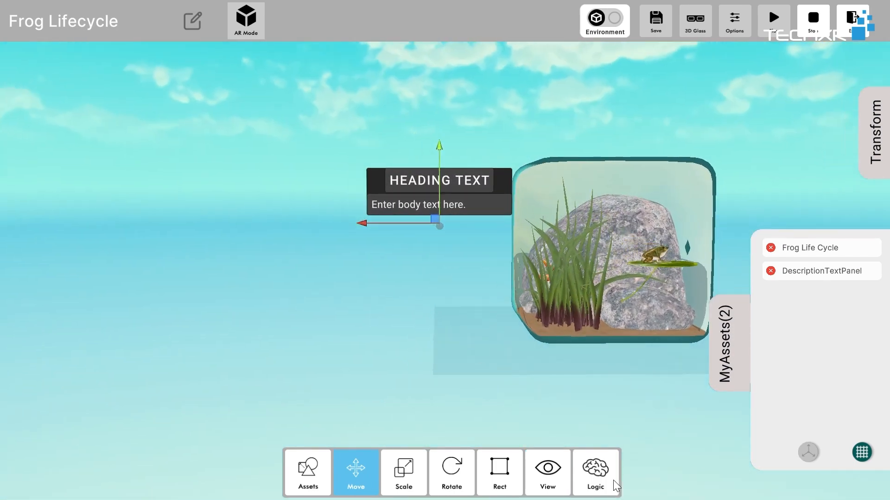
Give the panel a serial-number-1 block with heading Stage-1 and body Egg Laying.
{"action": "left_click", "coordinate": [595, 473]}
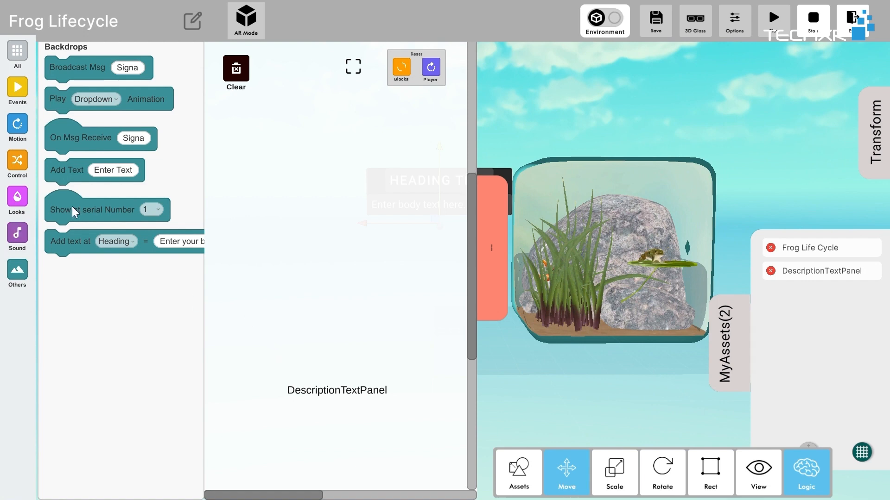
{"action": "left_click_drag", "start_coordinate": [91, 210], "coordinate": [316, 119]}
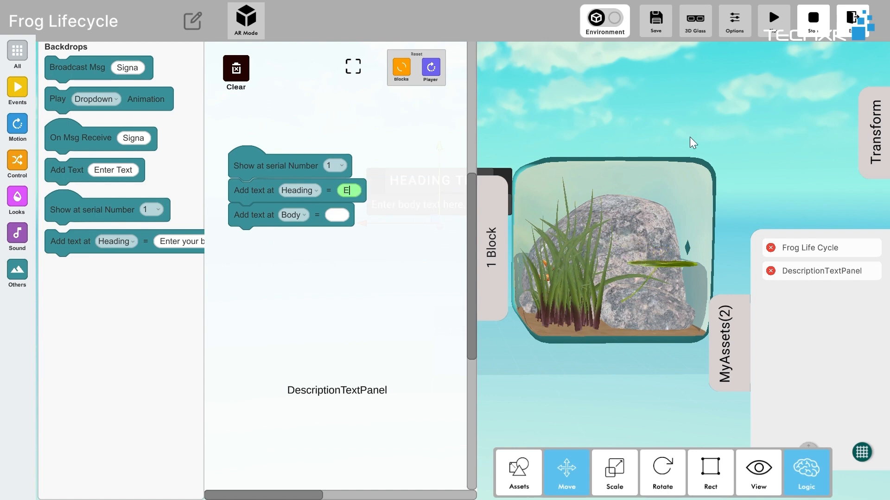
{"action": "type", "text": "Eggs"}
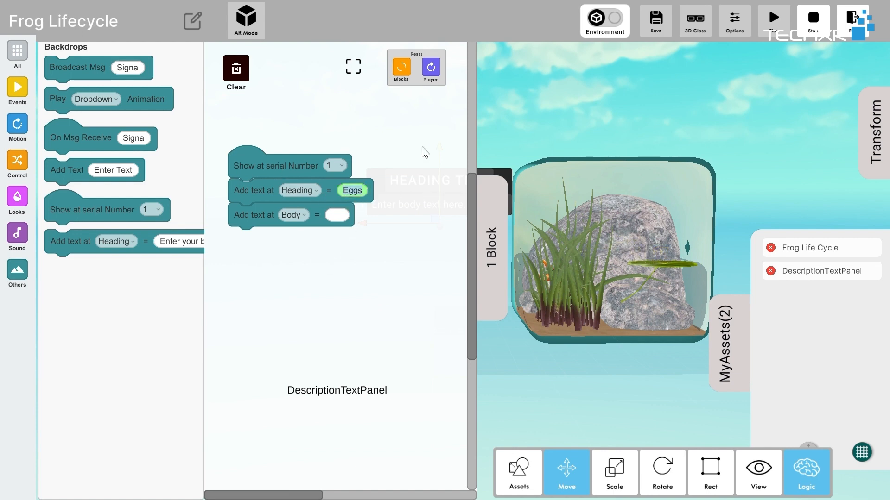
{"action": "type", "text": "Stage"}
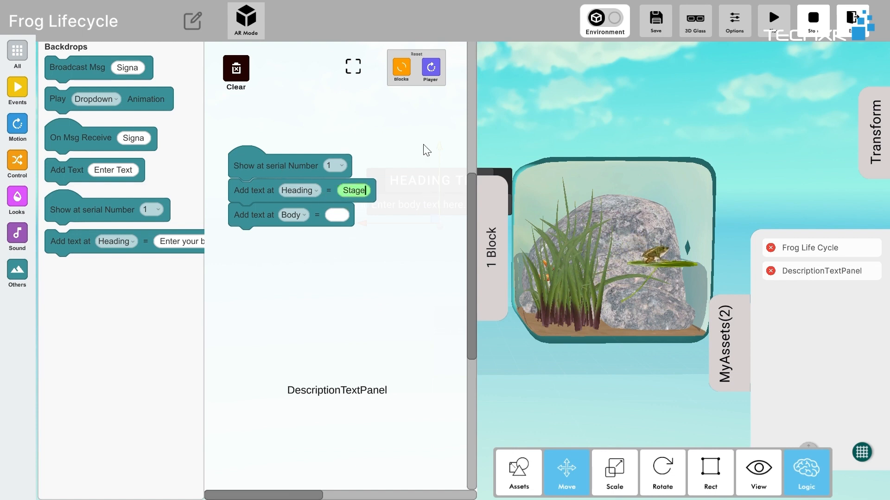
{"action": "type", "text": "-1"}
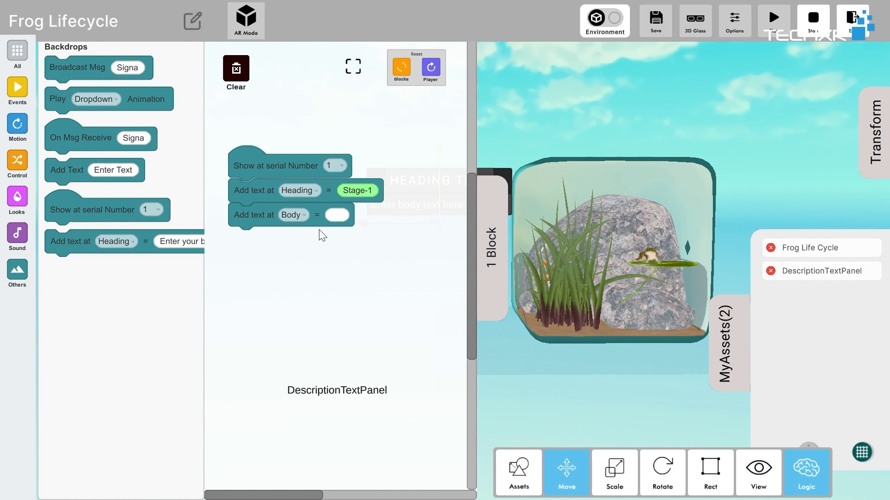
{"action": "type", "text": "E"}
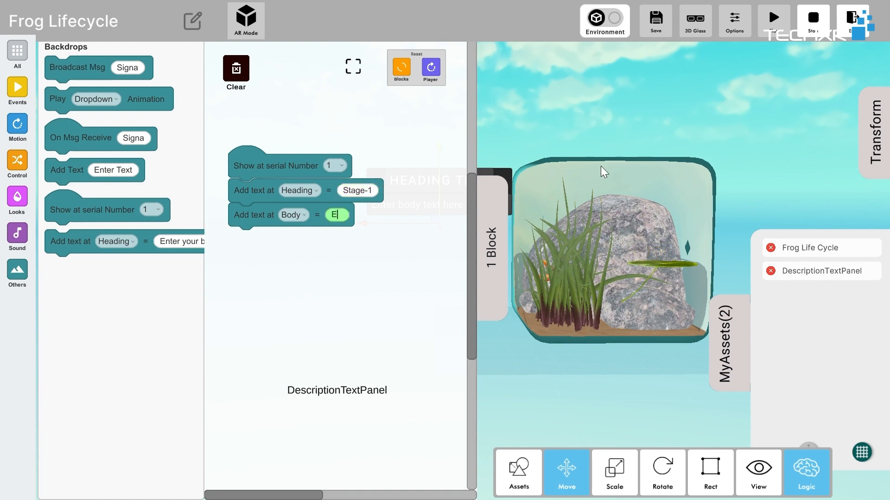
{"action": "type", "text": "gg Laying"}
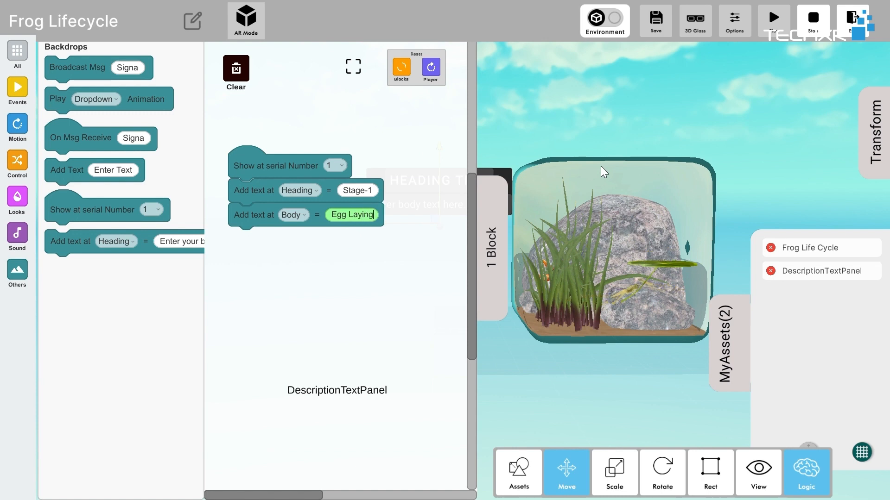
{"action": "right_click", "coordinate": [289, 165]}
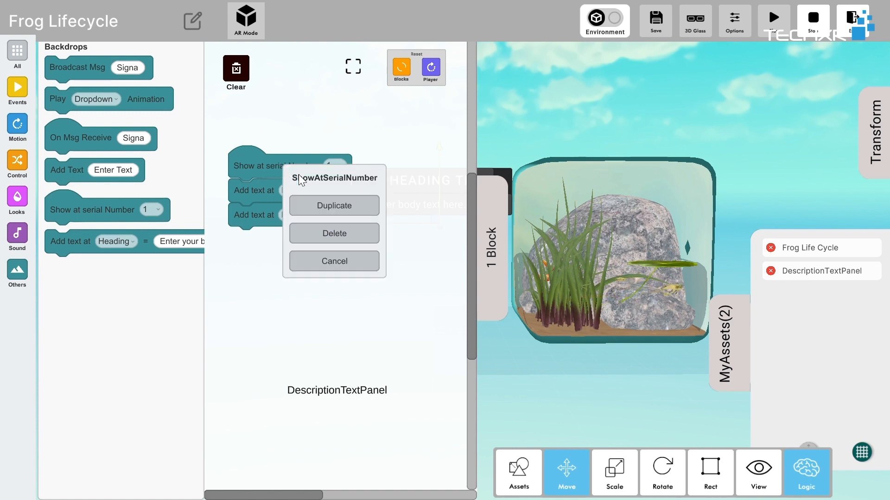
Duplicate the block for Stage-2 Tadpole, Stage-3 Froglet and Stage-4 Adult Frog at serials 2–4.
{"action": "left_click", "coordinate": [333, 205]}
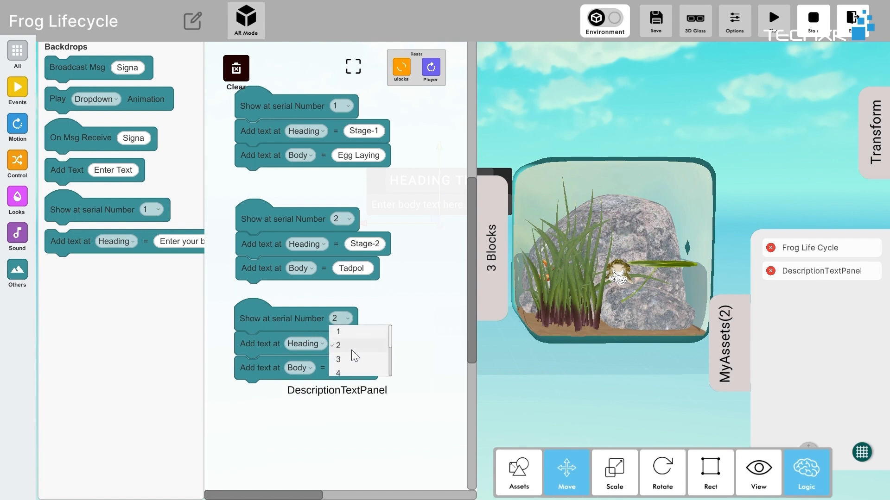
{"action": "left_click", "coordinate": [338, 359]}
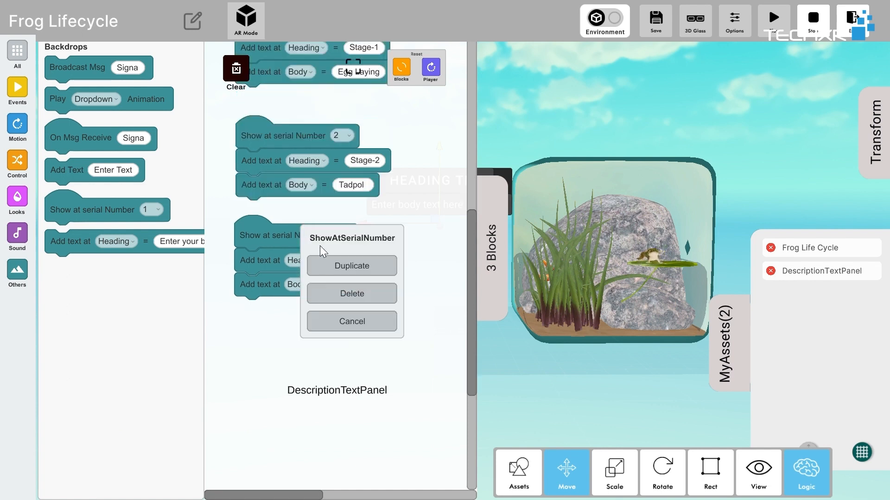
{"action": "left_click", "coordinate": [352, 266]}
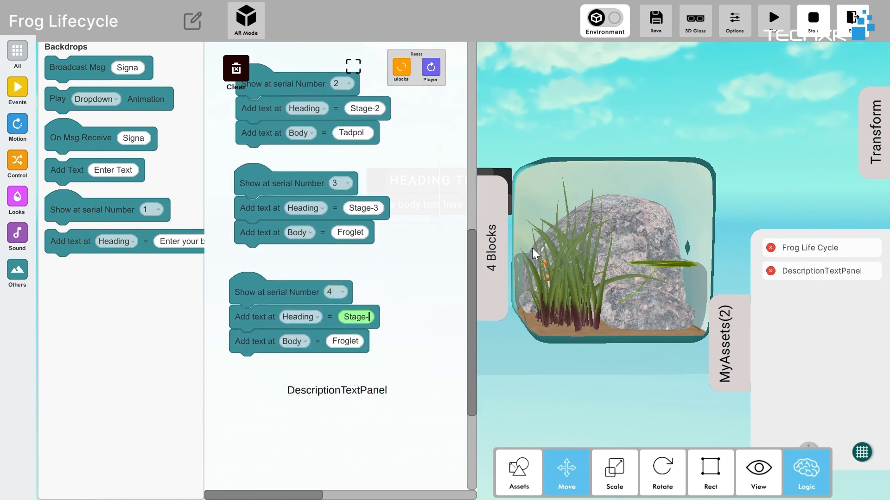
{"action": "type", "text": "Adult"}
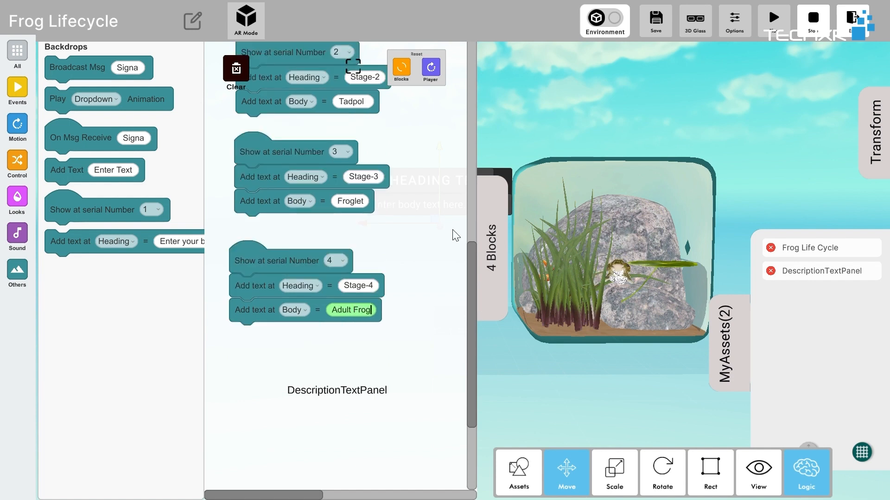
{"action": "left_click", "coordinate": [654, 21]}
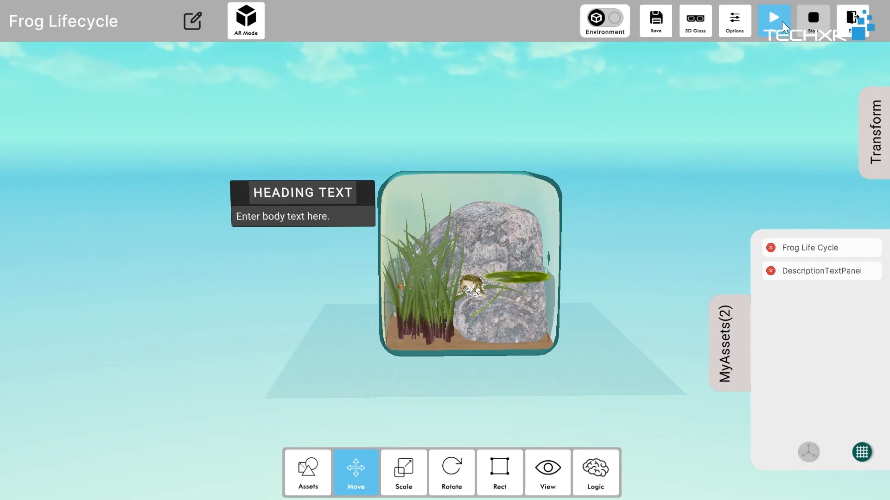
Play the scene to check the panel shows STAGE-2 Tadpole beside the tank.
{"action": "left_click", "coordinate": [773, 20]}
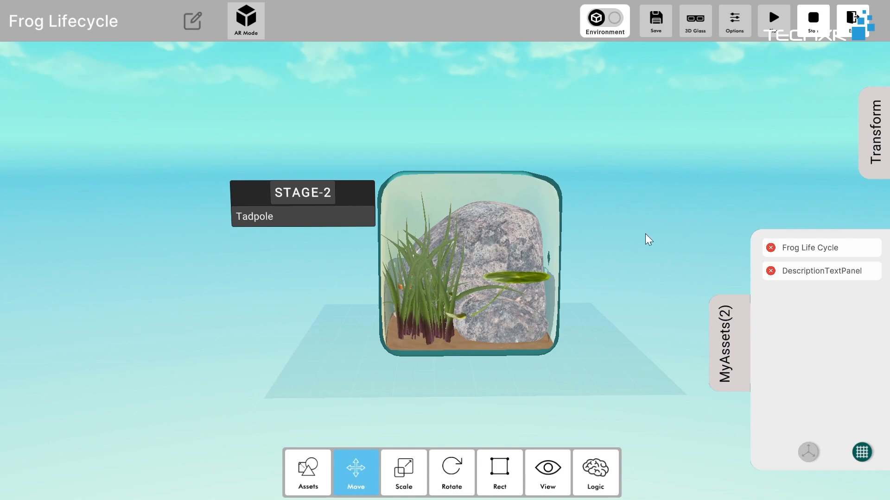
{"action": "left_click", "coordinate": [246, 17]}
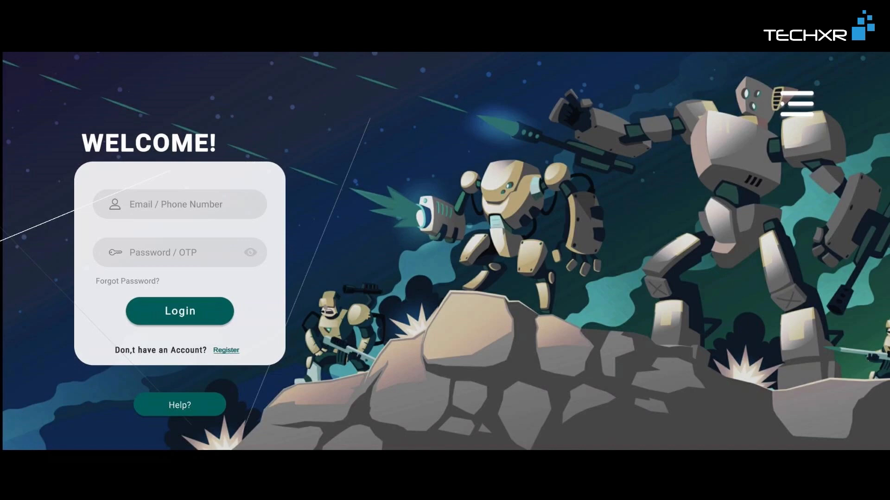
Sign in to the TechXR app and run Frog Lifecycle in AR showing STAGE-1 Egg Laying.
{"action": "left_click", "coordinate": [179, 311]}
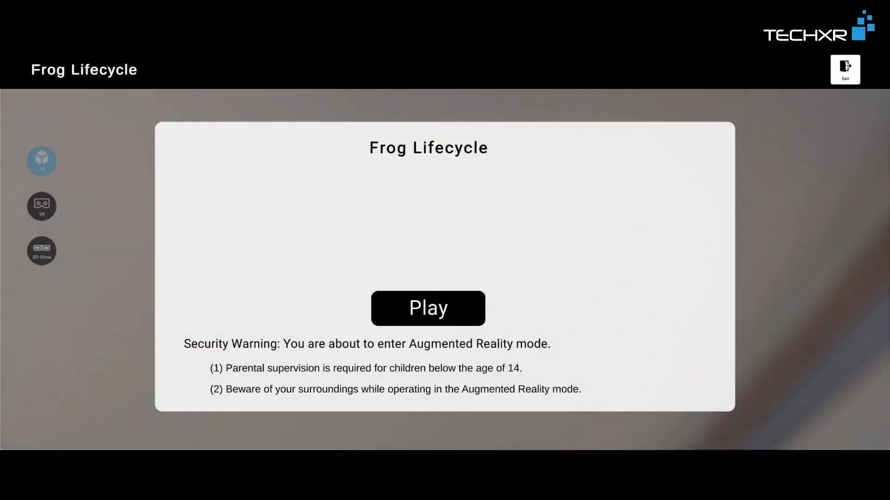
{"action": "left_click", "coordinate": [428, 308]}
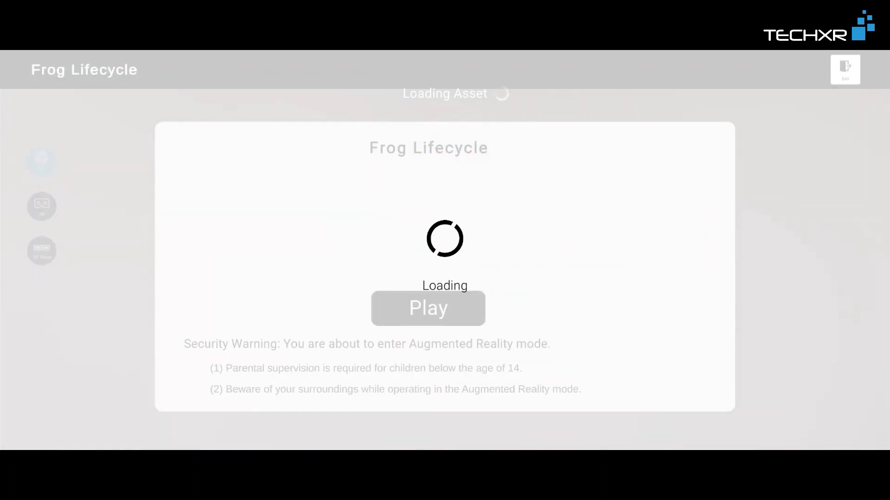
{"action": "left_click", "coordinate": [427, 308]}
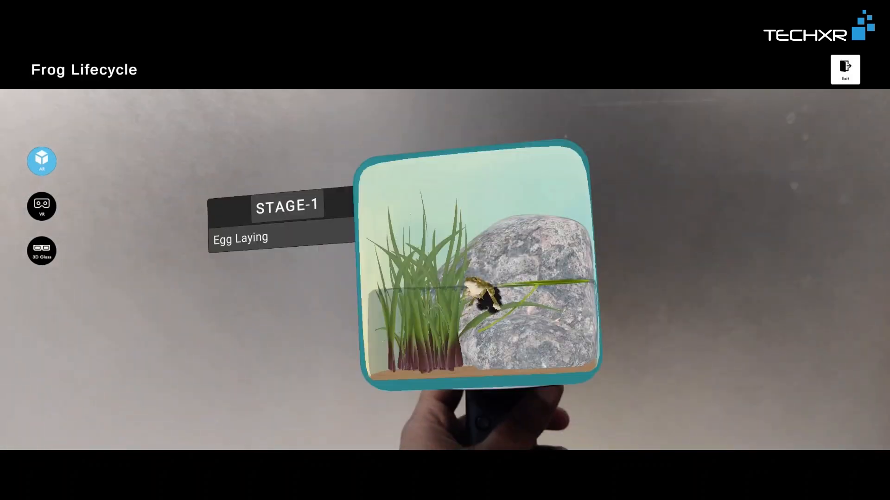